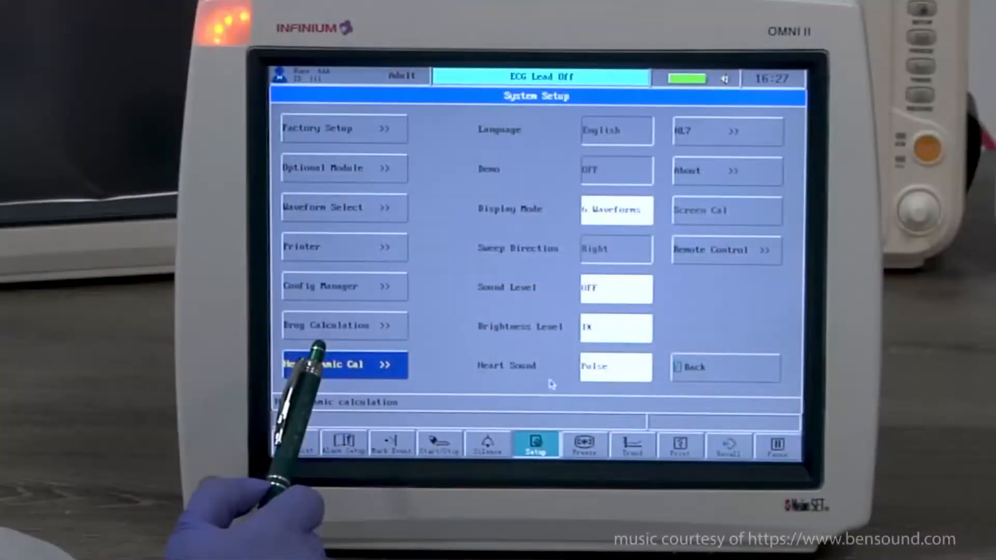
Step: Go to the Hemodynamic Cal screen from System Setup
{"action": "left_click", "coordinate": [344, 364]}
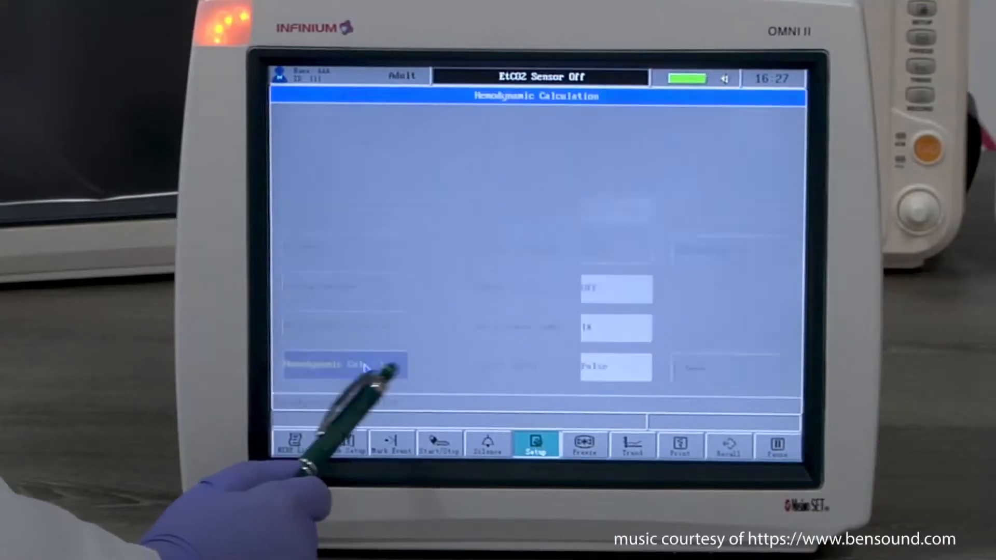
Step: Calculate the output values, show Calculation Review history, and page left through its columns
{"action": "left_click", "coordinate": [343, 367]}
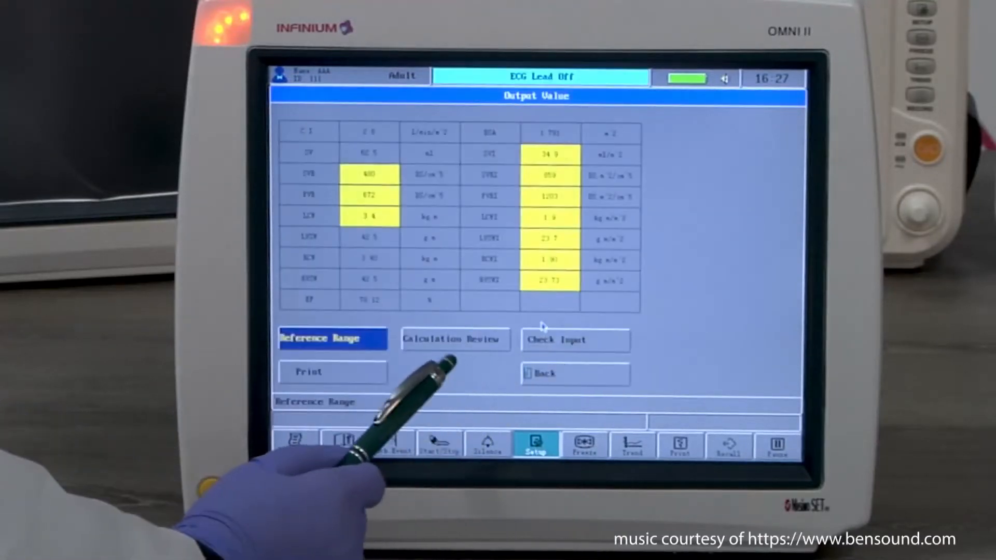
{"action": "left_click", "coordinate": [453, 339]}
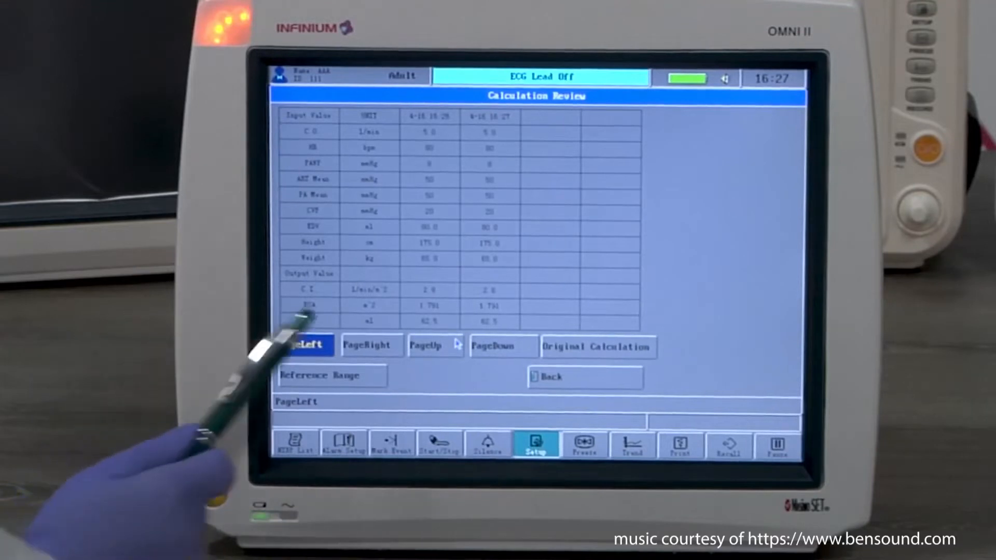
{"action": "left_click", "coordinate": [307, 346]}
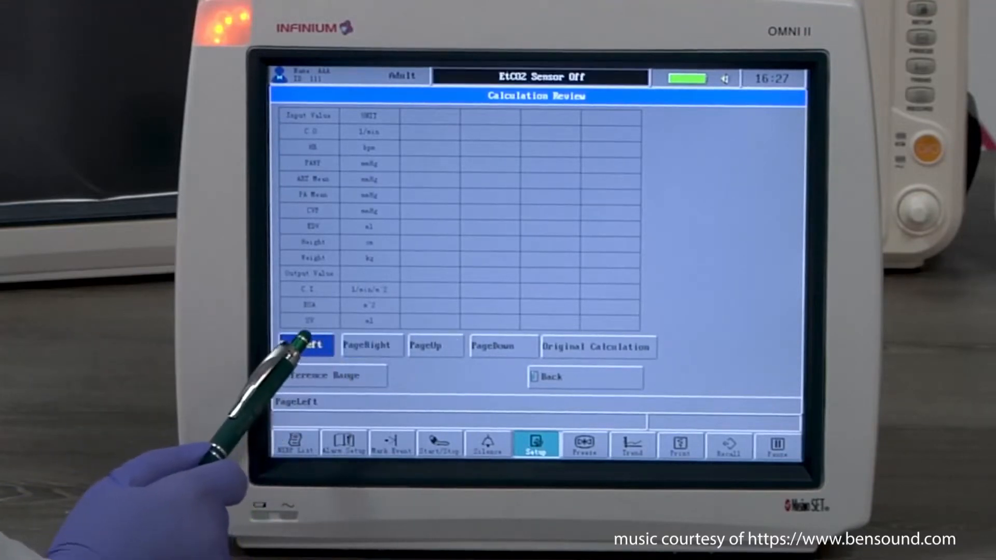